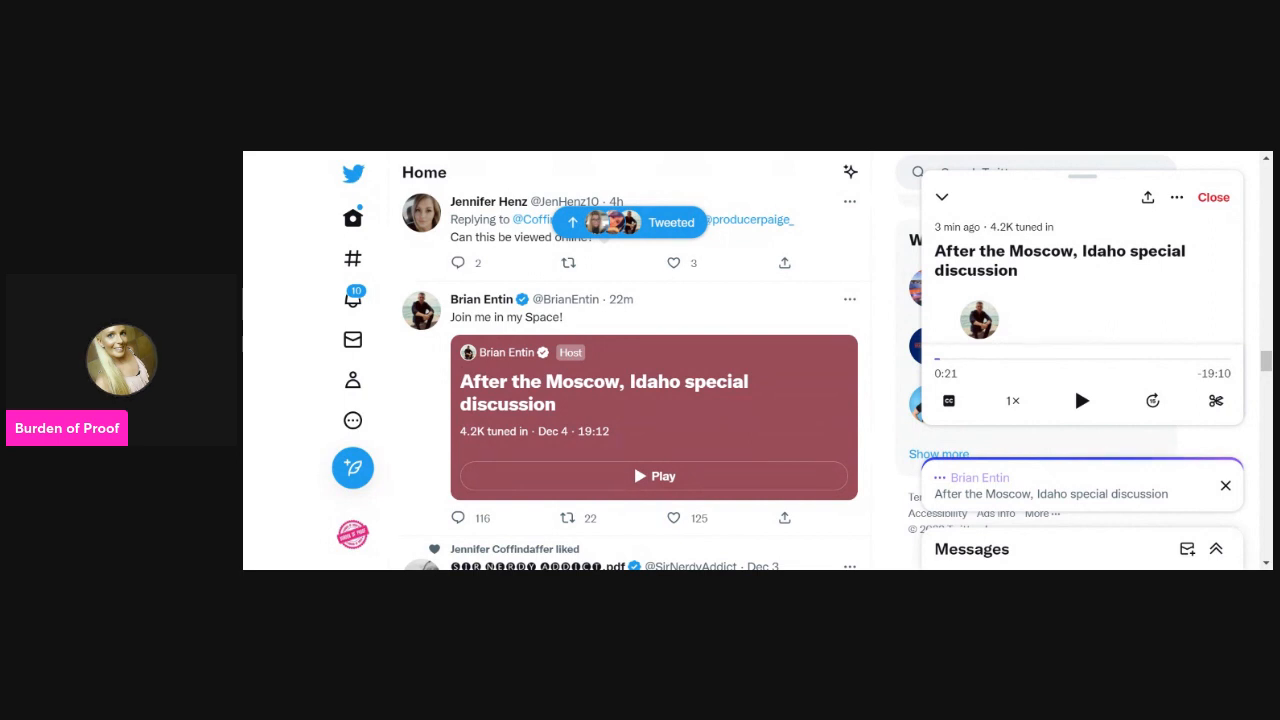
mouse_move(876, 448)
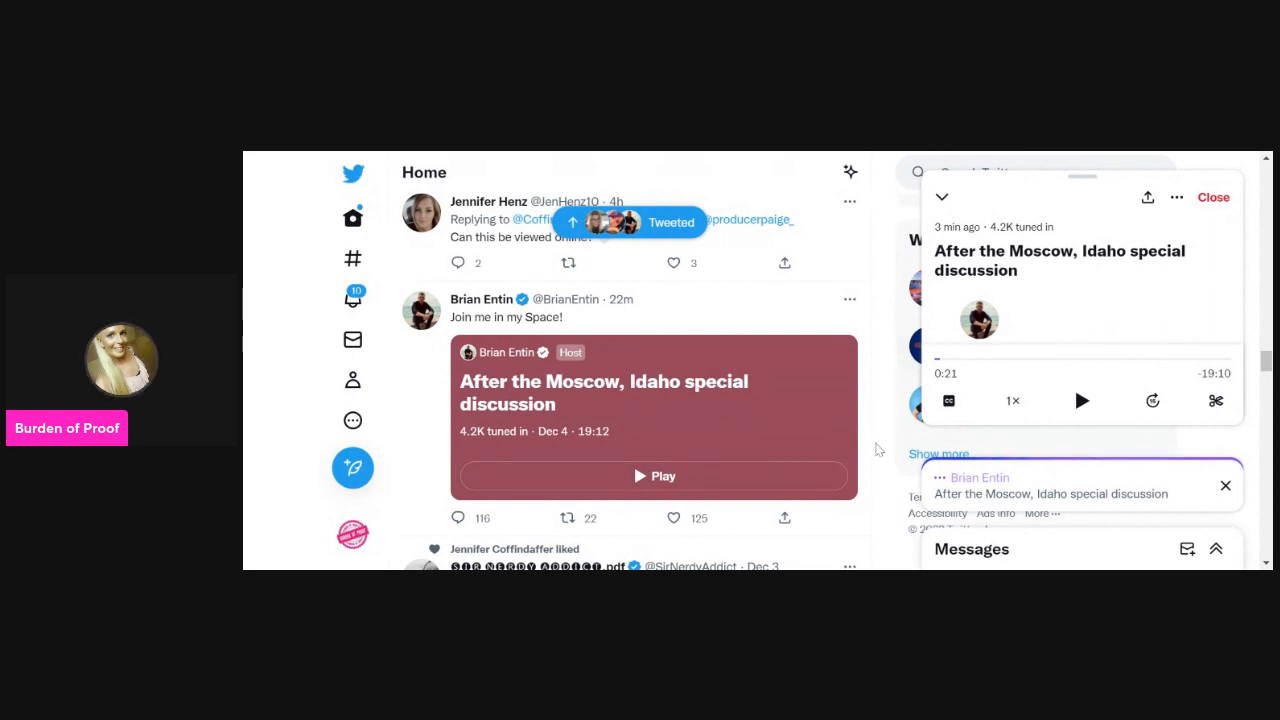
Start playback of the recorded Space 'After the Moscow, Idaho special discussion'.
click(1080, 400)
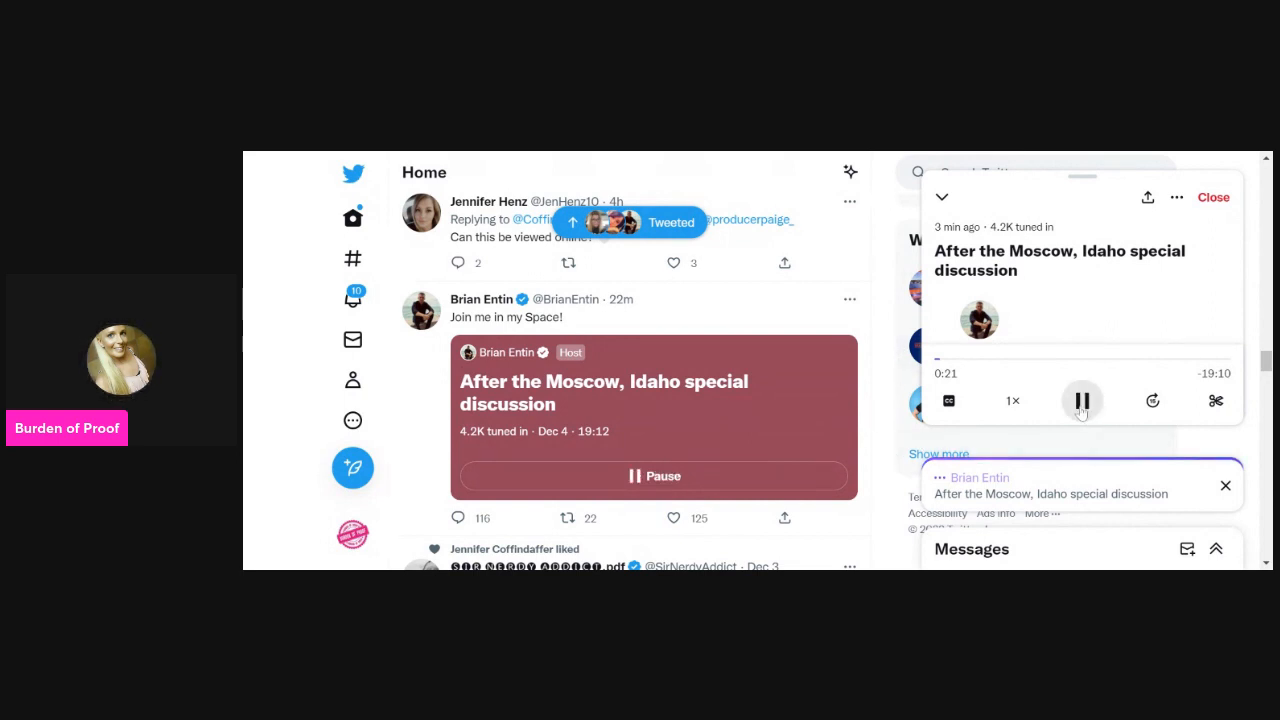
mouse_move(800, 156)
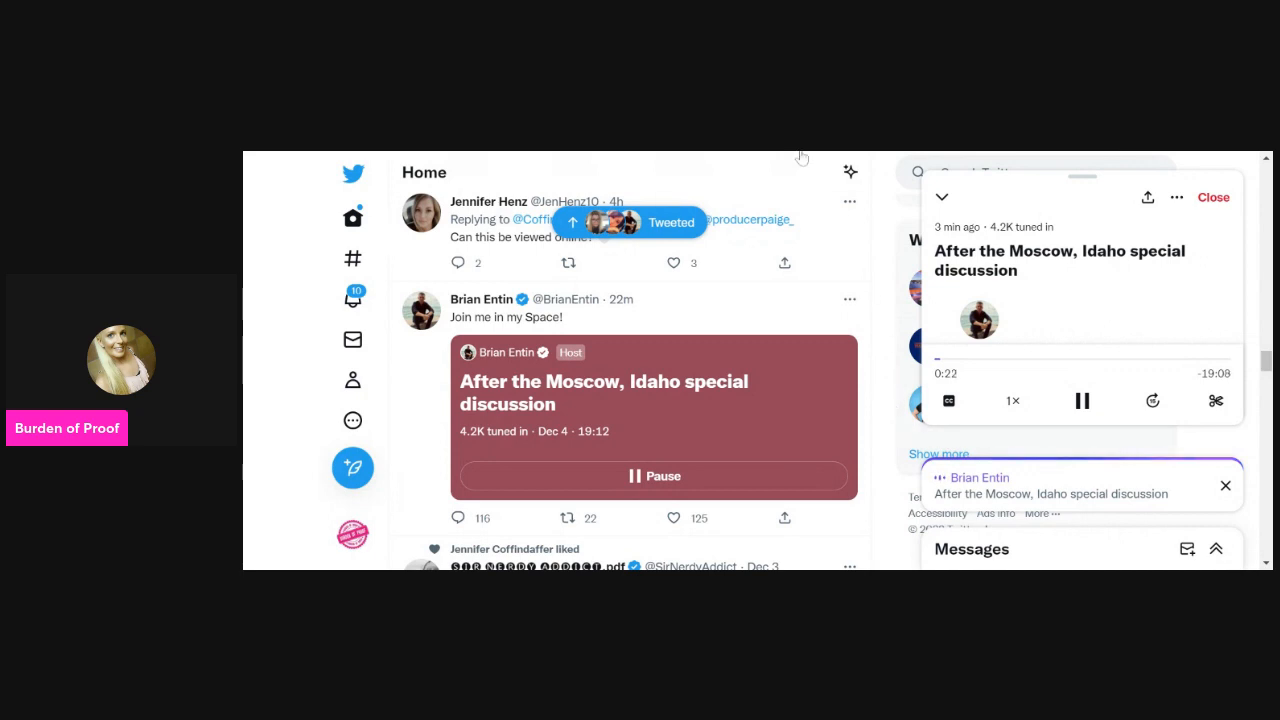